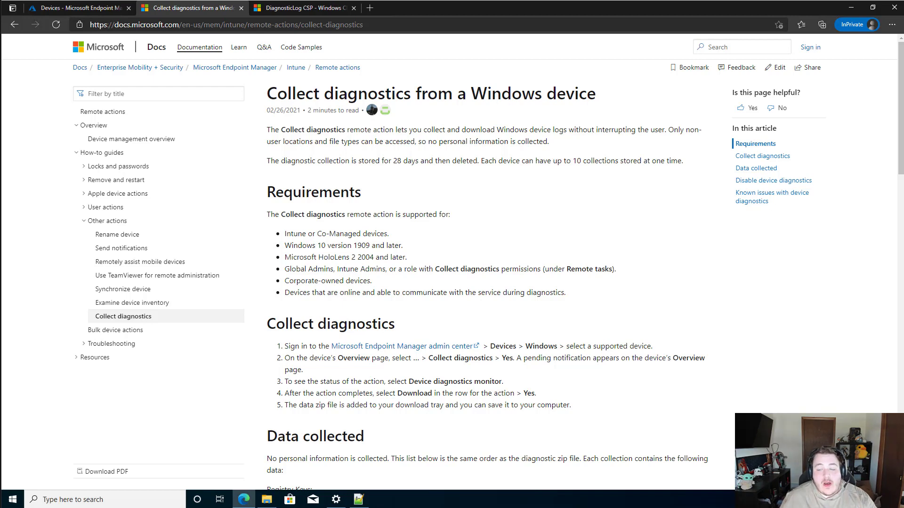
pyautogui.moveTo(428, 111)
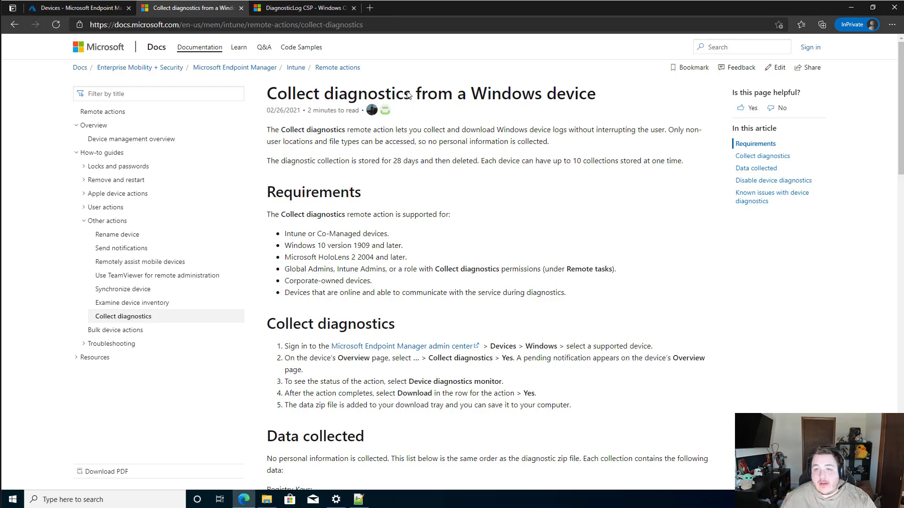
pyautogui.moveTo(525, 232)
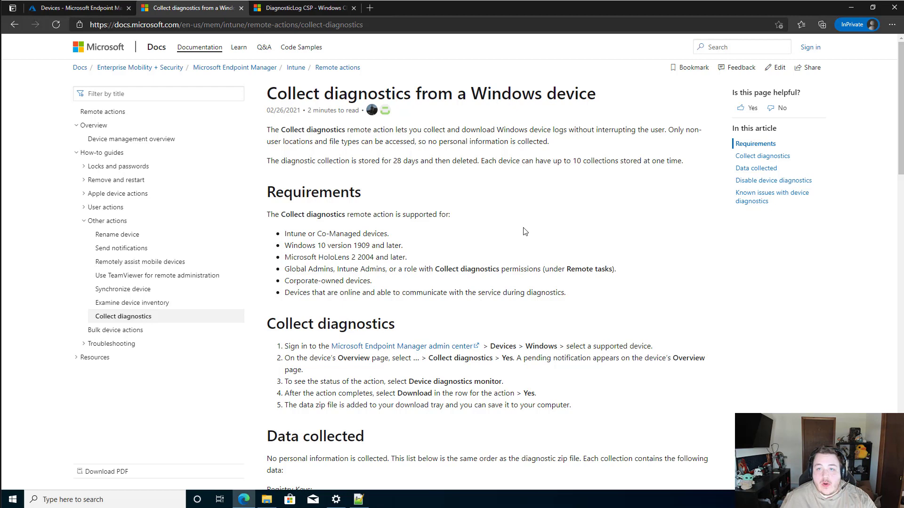
pyautogui.moveTo(335, 219)
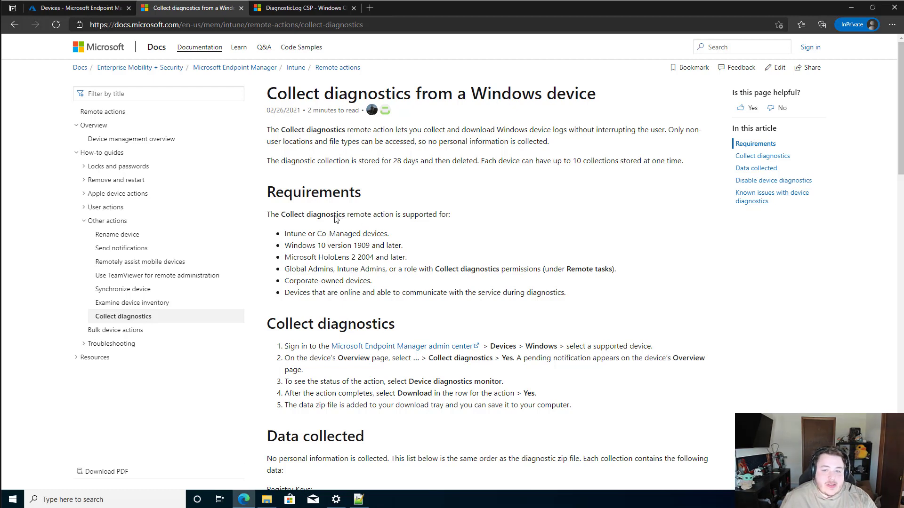
pyautogui.moveTo(353, 165)
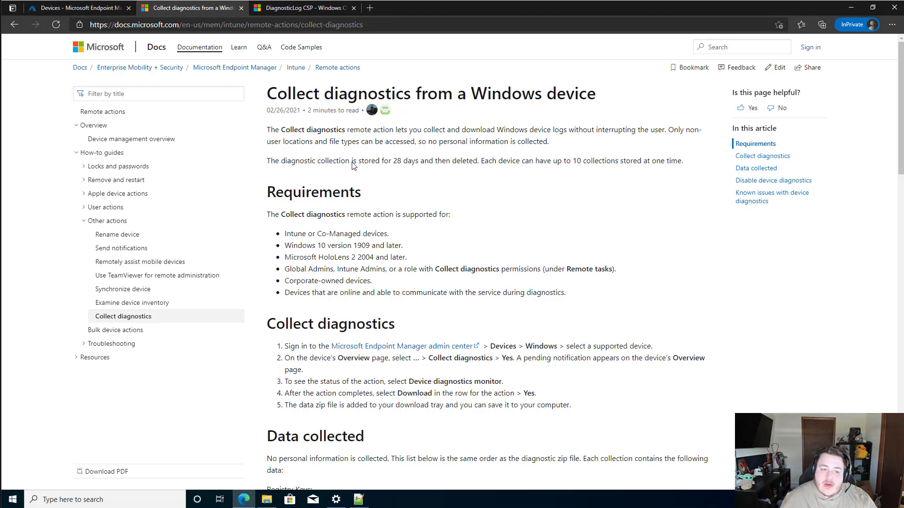
pyautogui.moveTo(348, 171)
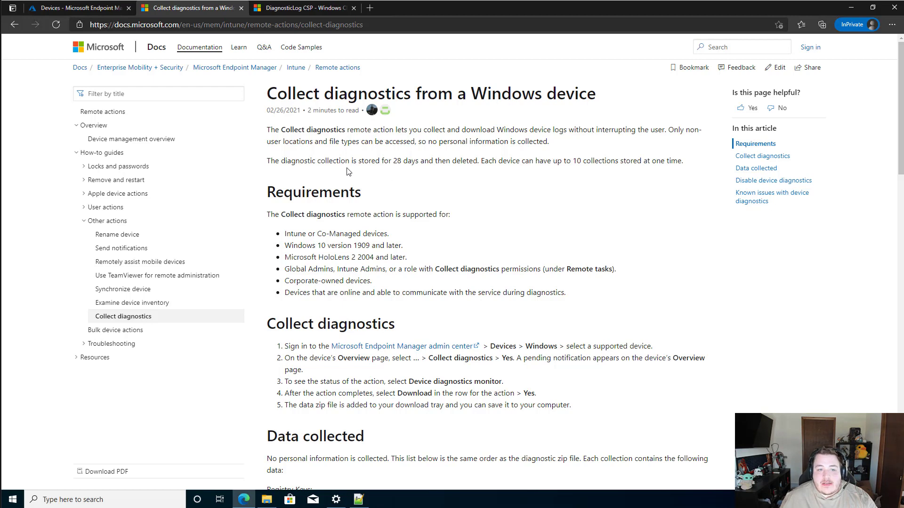
pyautogui.moveTo(337, 163)
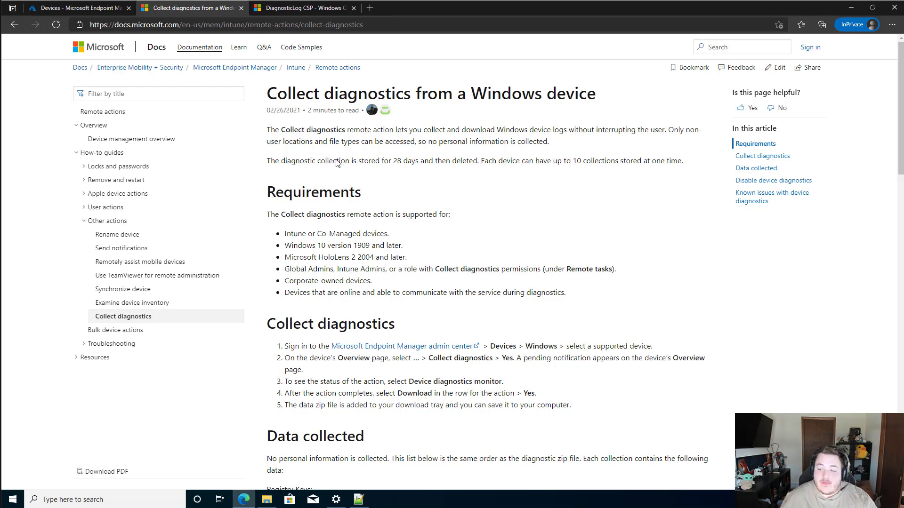
pyautogui.moveTo(541, 229)
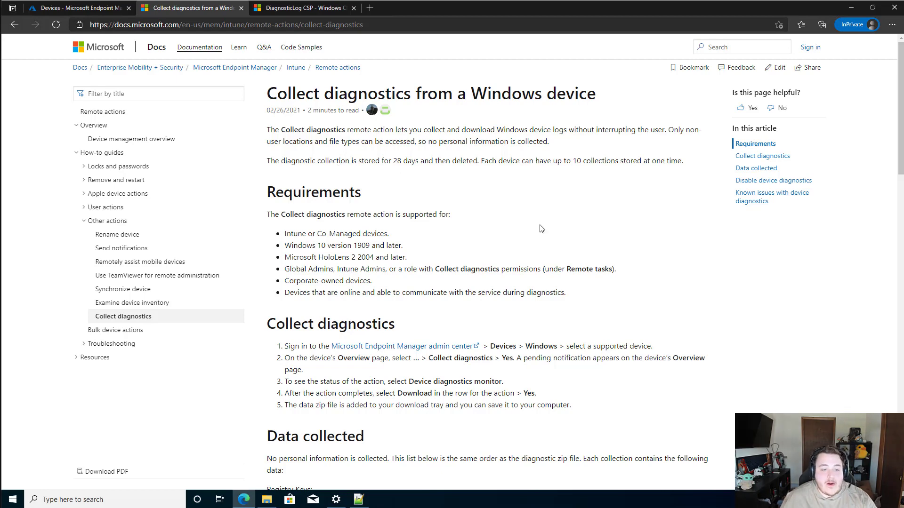
pyautogui.moveTo(566, 224)
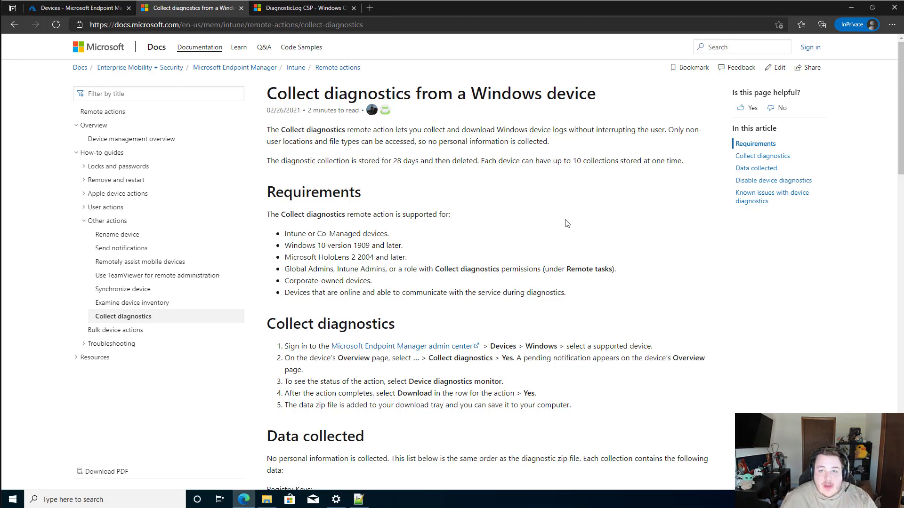
# Step: Scroll through the open documentation page before returning to the admin center
pyautogui.scroll(-3)
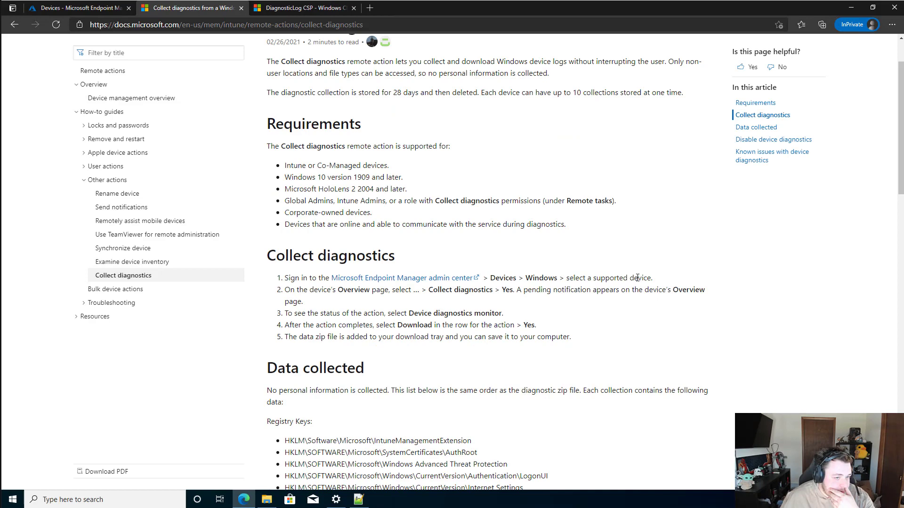
pyautogui.scroll(-3)
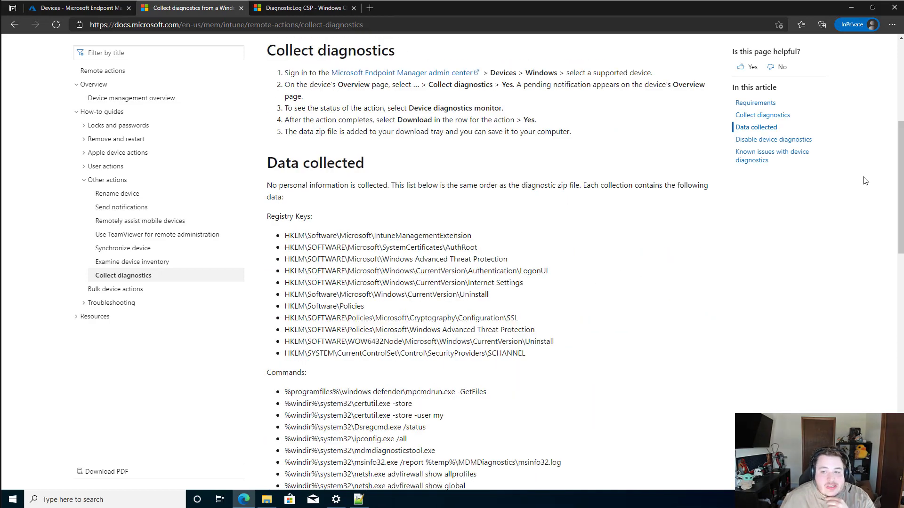
pyautogui.scroll(-3)
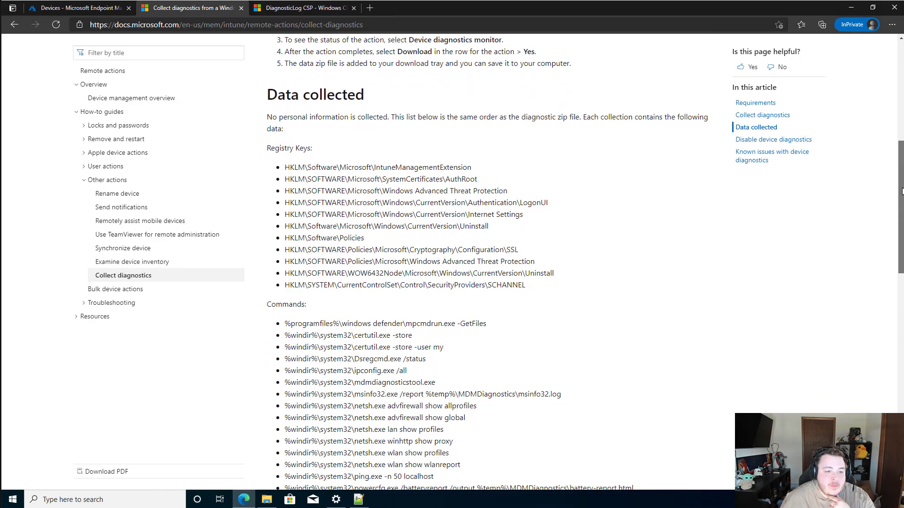
pyautogui.scroll(-3)
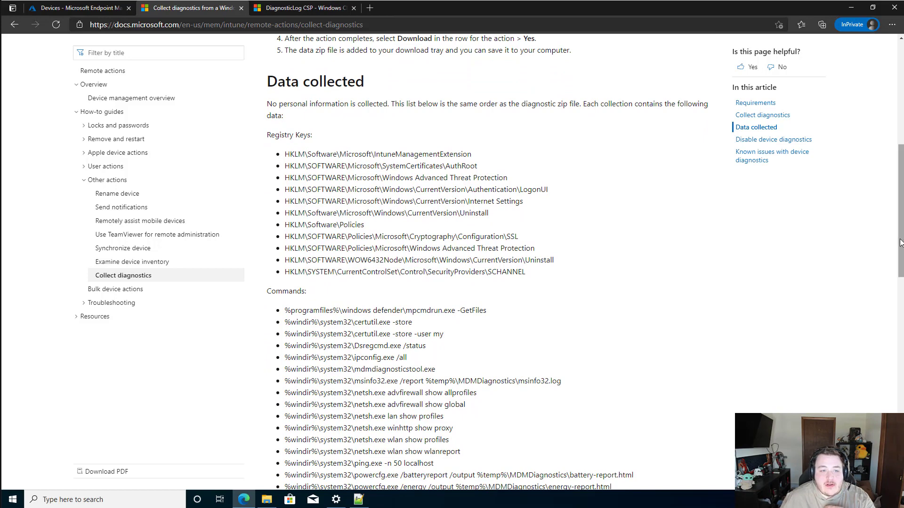
pyautogui.scroll(-3)
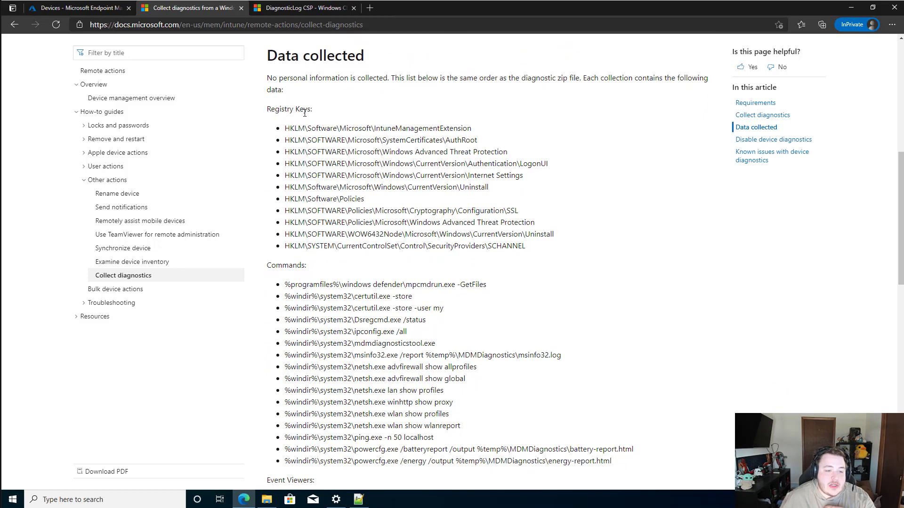
pyautogui.scroll(-3)
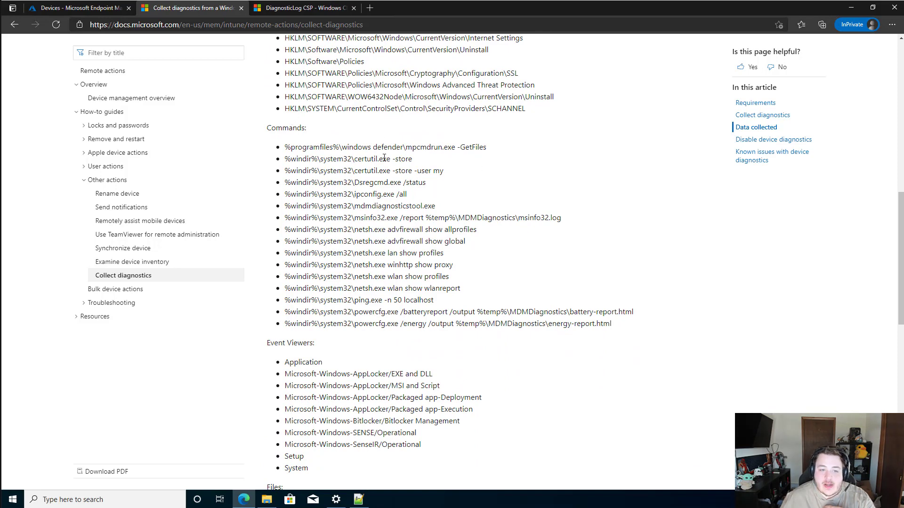
pyautogui.scroll(-3)
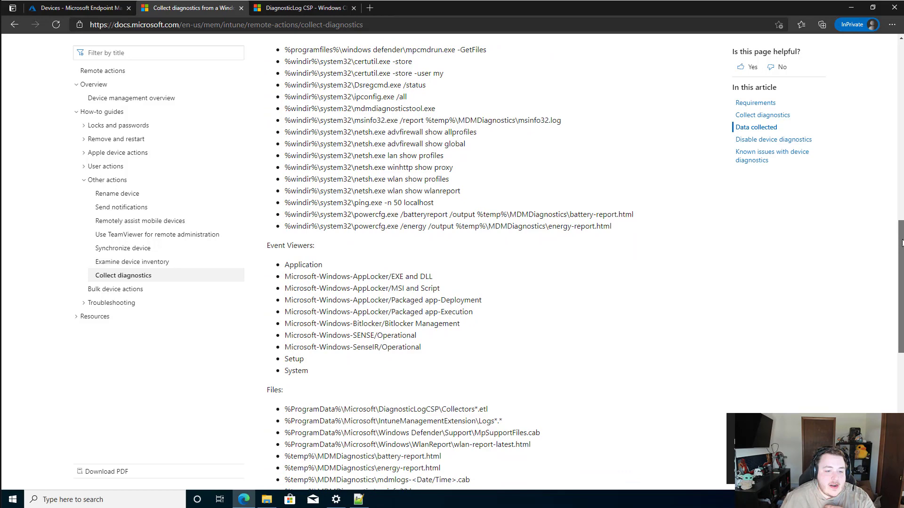
pyautogui.scroll(-3)
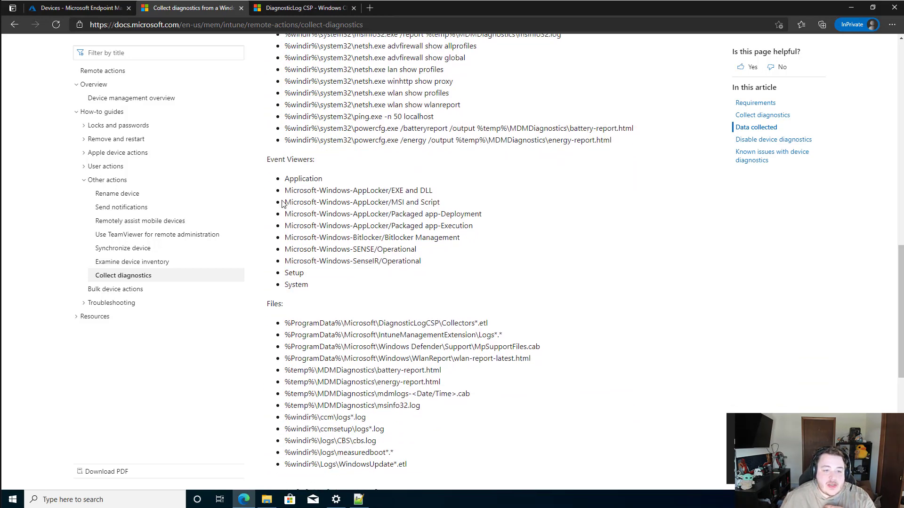
pyautogui.scroll(-3)
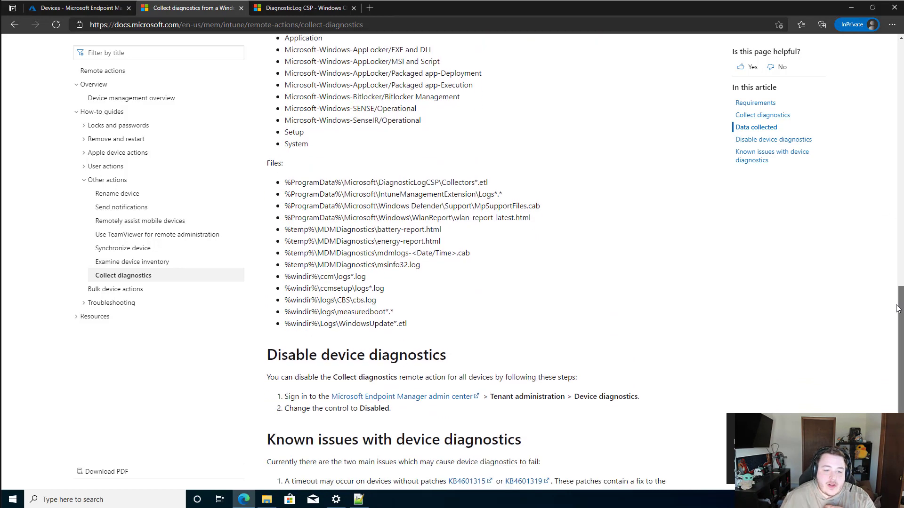
pyautogui.scroll(-3)
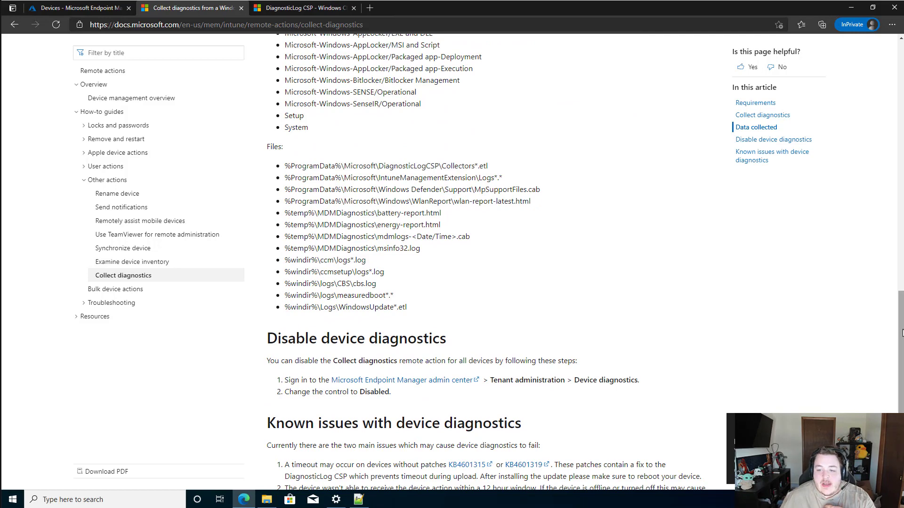
pyautogui.scroll(3)
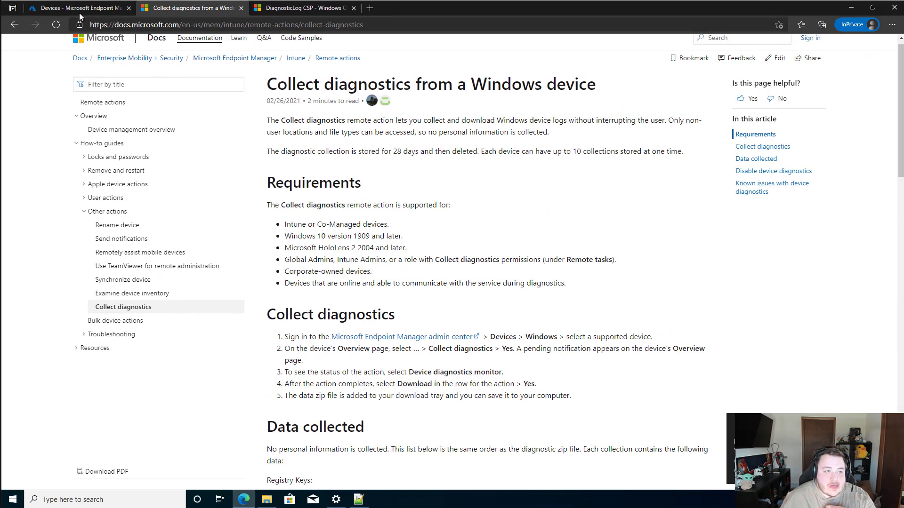
# Step: Search Windows devices for 'desk' and open the DESKTOP-K9MPIDU device details
pyautogui.click(64, 8)
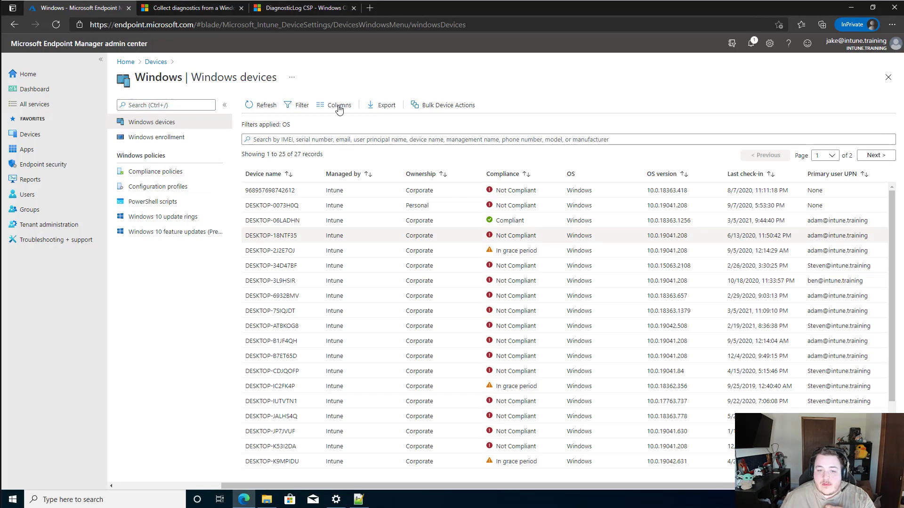
pyautogui.write('desktop-i6')
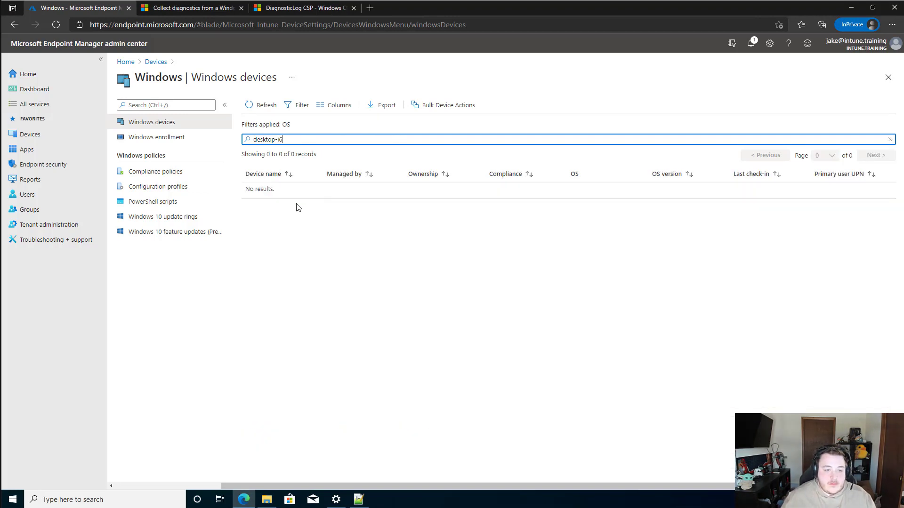
pyautogui.click(266, 499)
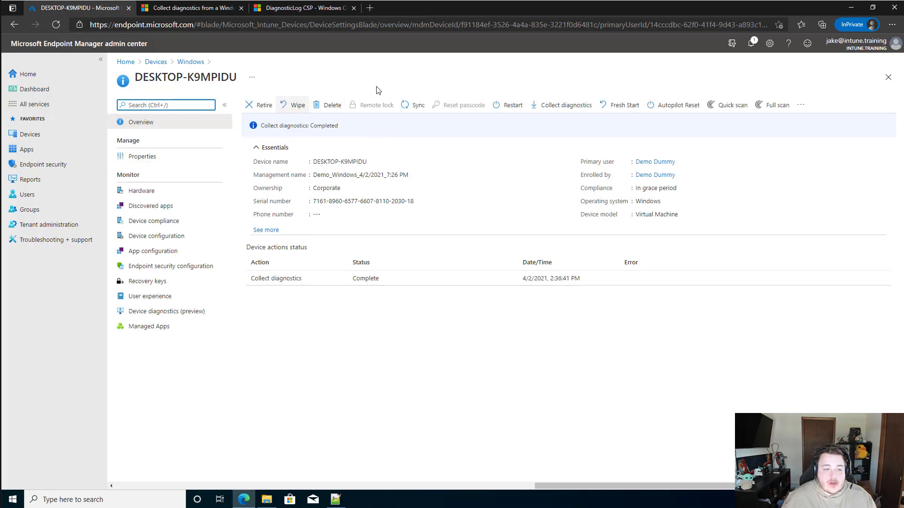
pyautogui.moveTo(570, 107)
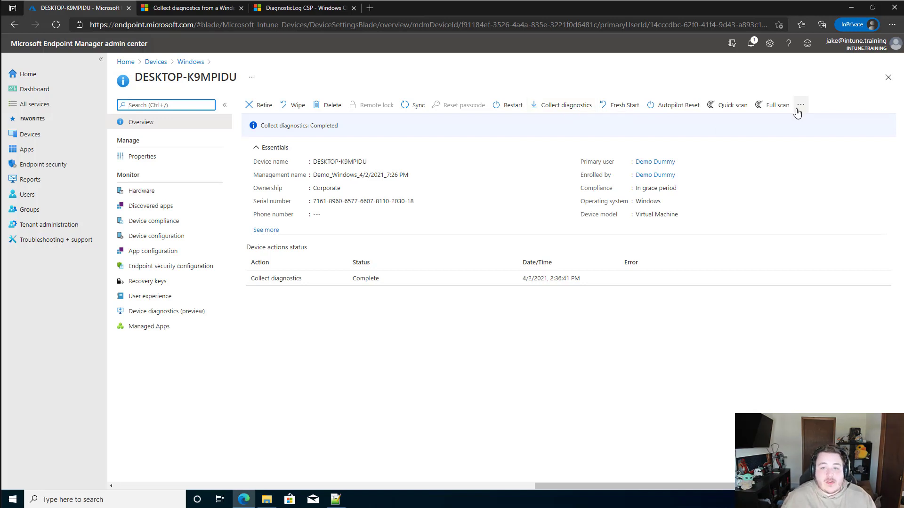
# Step: Start a new Collect diagnostics request on DESKTOP-K9MPIDU and view its Device diagnostics list
pyautogui.click(801, 105)
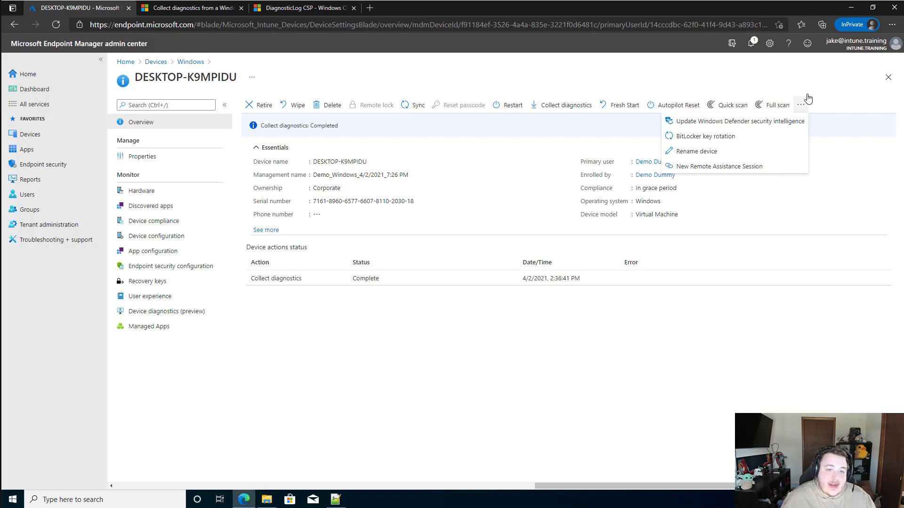
pyautogui.click(566, 105)
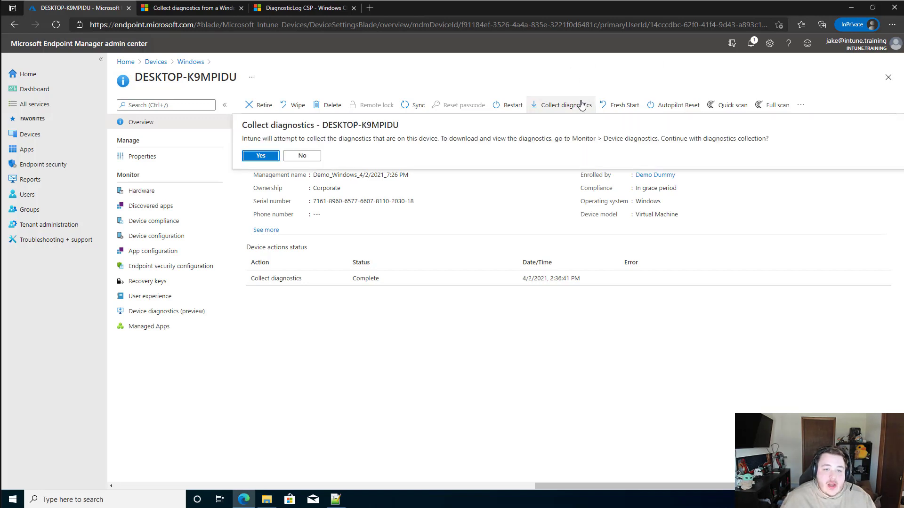
pyautogui.click(260, 155)
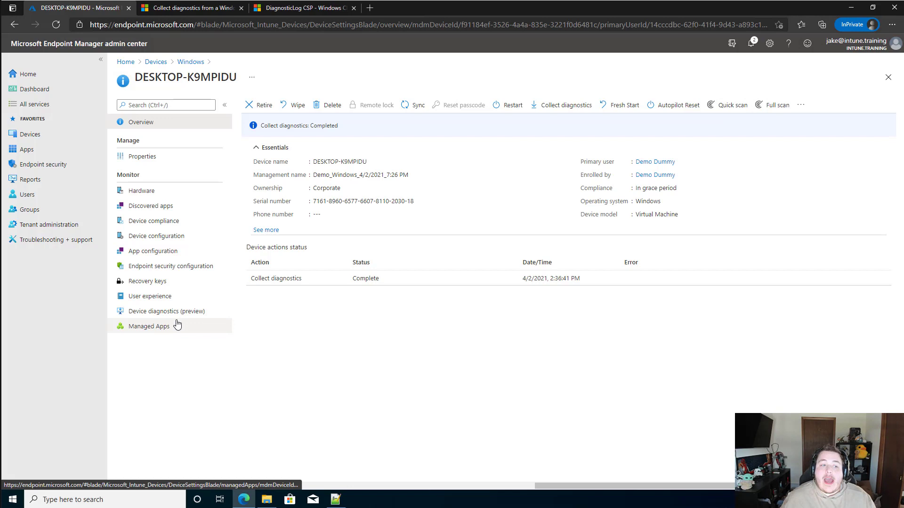
pyautogui.click(166, 311)
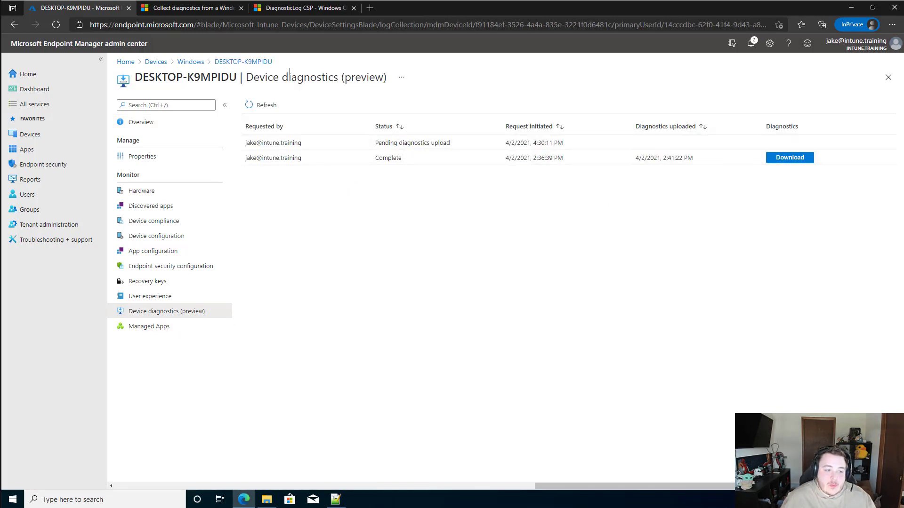
pyautogui.moveTo(156, 316)
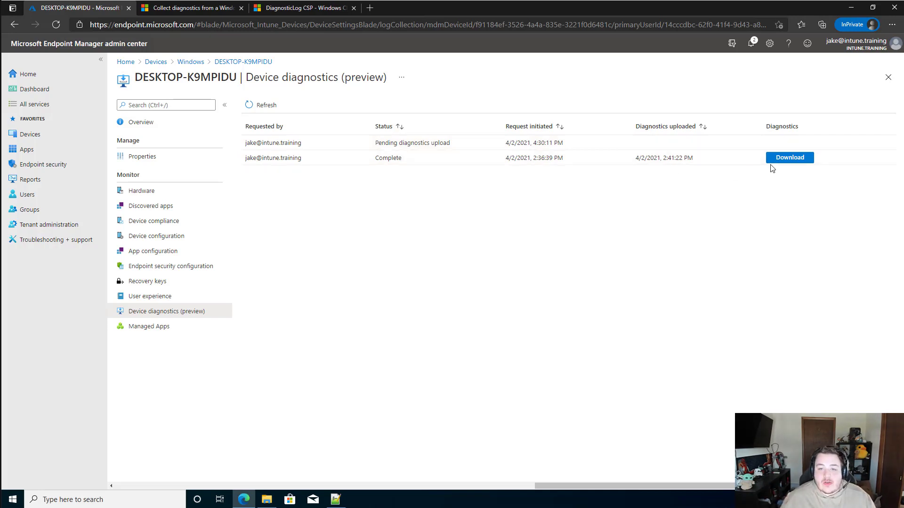
# Step: Download the completed diagnostics collection as a DiagLogs zip, confirming with Yes
pyautogui.click(789, 157)
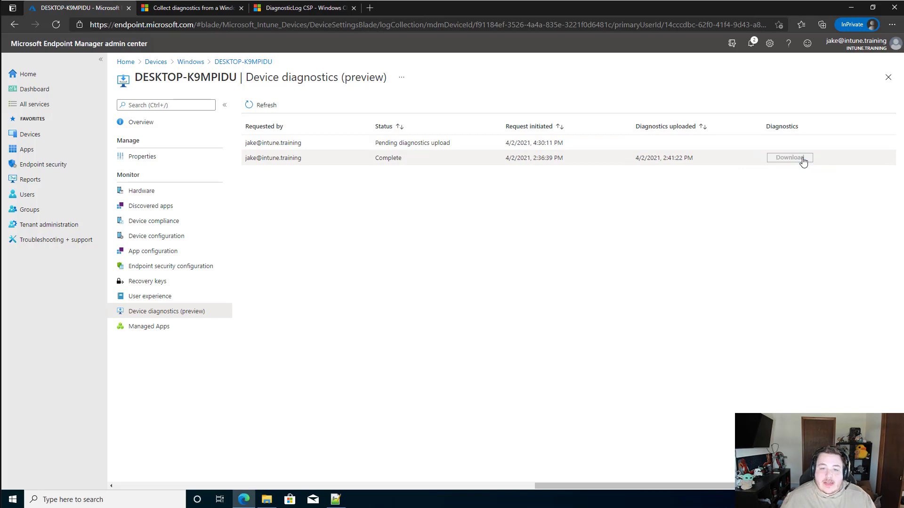
pyautogui.click(789, 157)
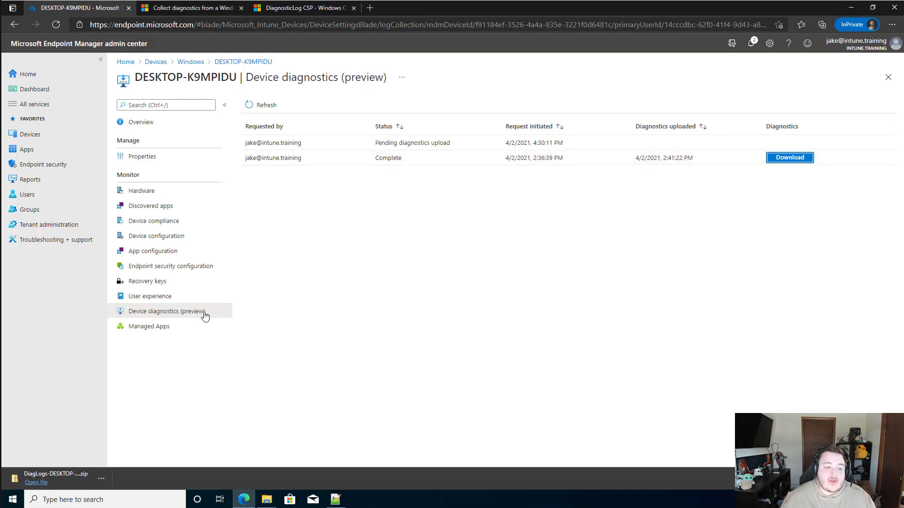
pyautogui.moveTo(74, 482)
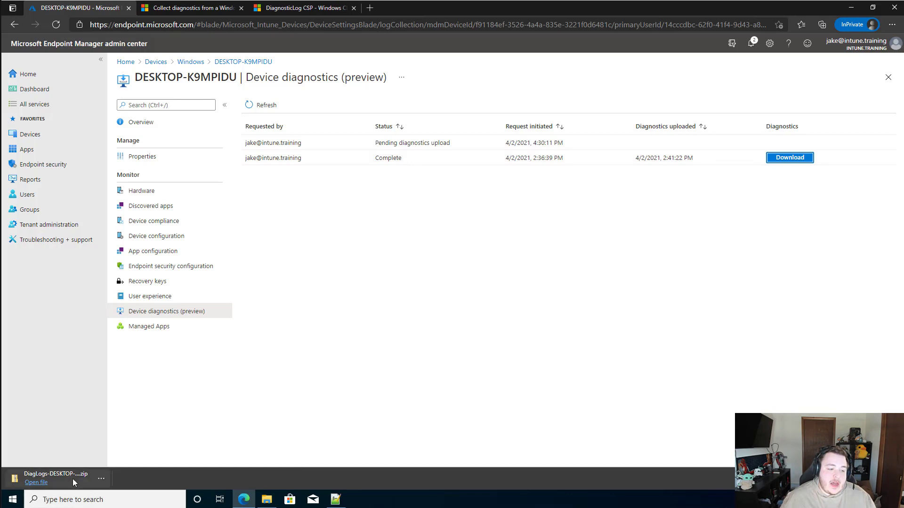
# Step: Open the downloaded DiagLogs zip in File Explorer showing its 51 numbered folders
pyautogui.click(36, 482)
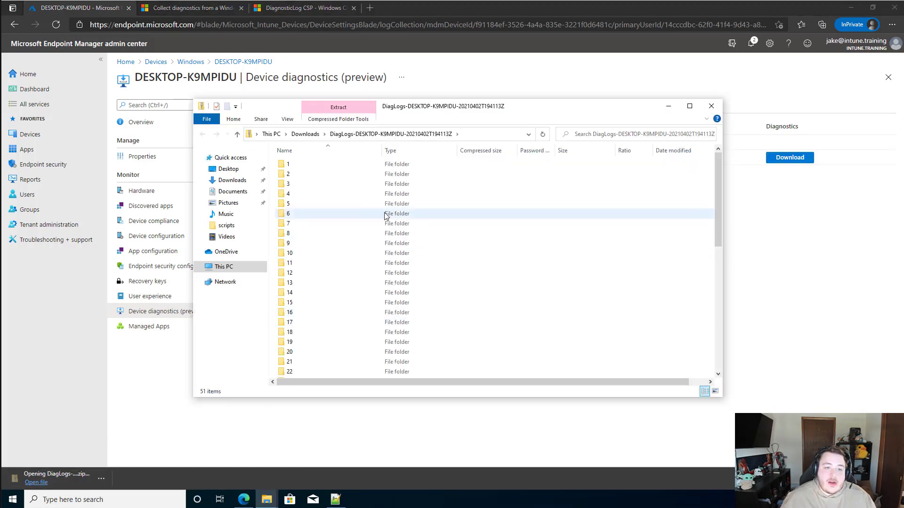
pyautogui.scroll(-3)
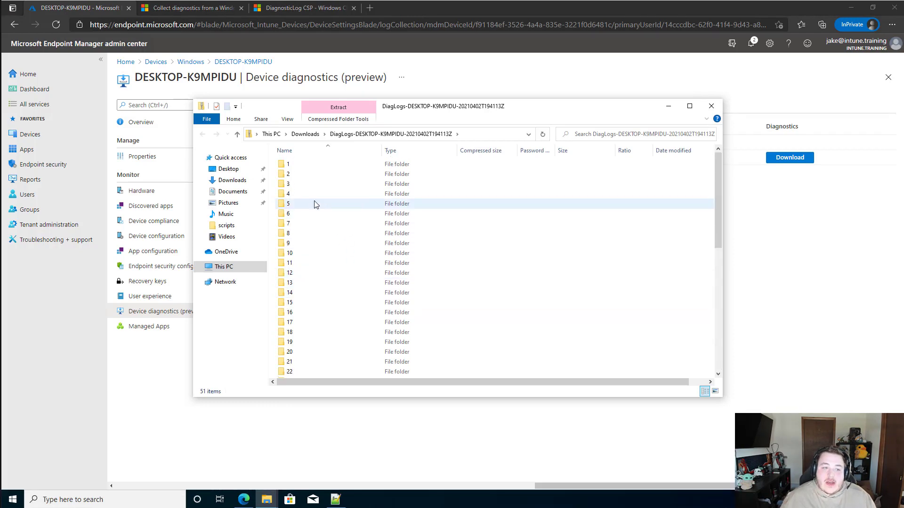
pyautogui.moveTo(305, 173)
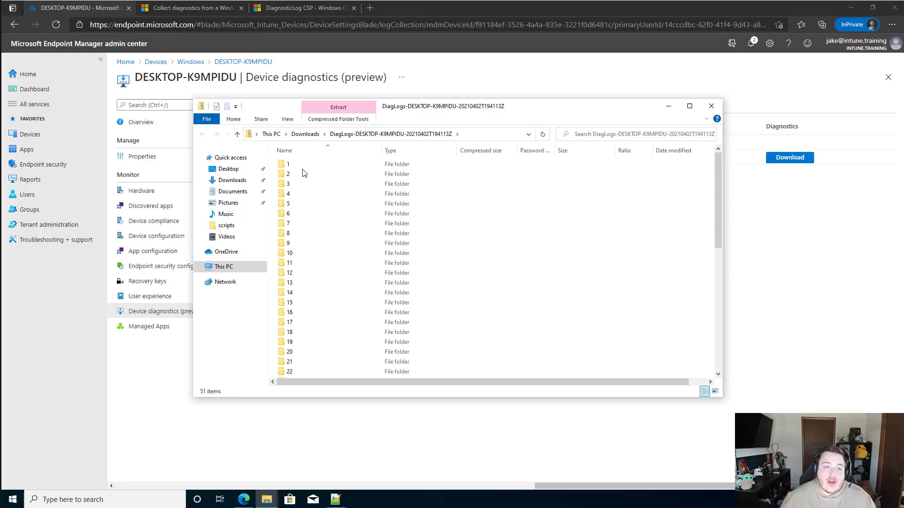
# Step: Highlight the list of collected registry keys in the Collect diagnostics article
pyautogui.click(190, 10)
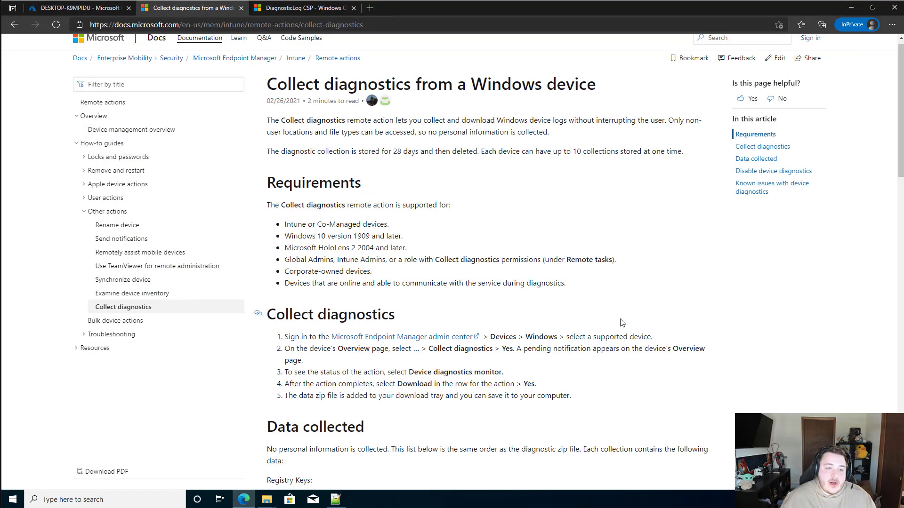
pyautogui.scroll(-3)
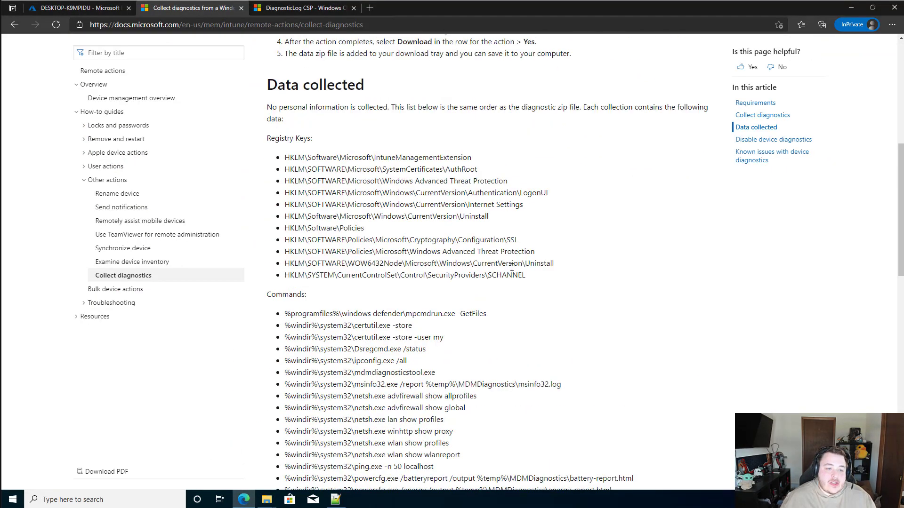
pyautogui.moveTo(284, 157); pyautogui.dragTo(525, 275)
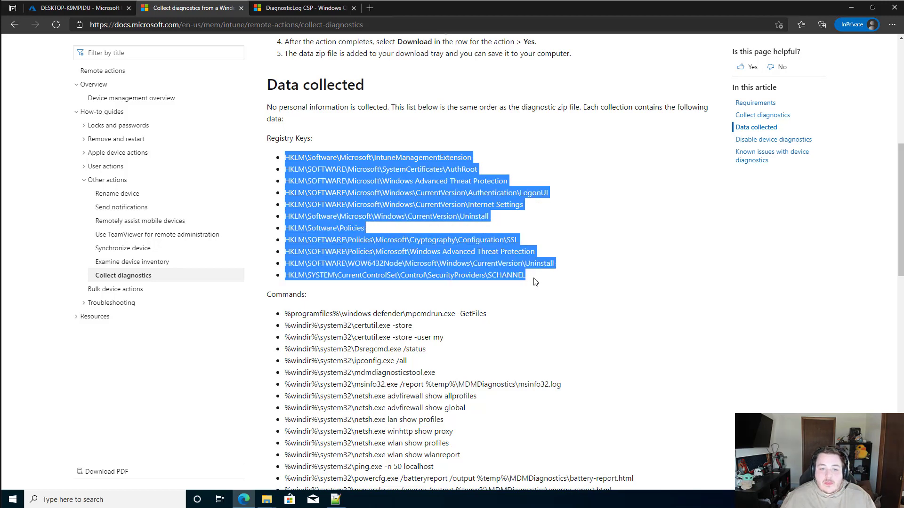
pyautogui.moveTo(333, 471)
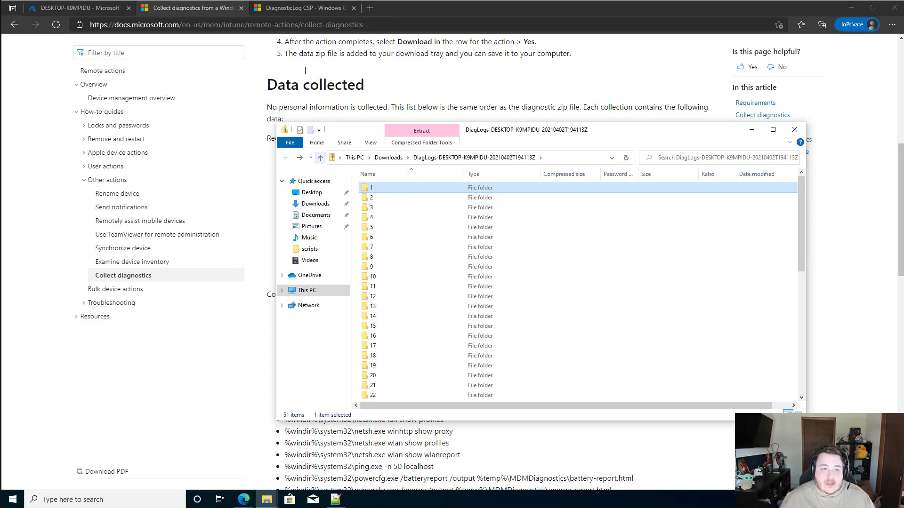
# Step: Highlight the example PowerShell flattening script in the DiagnosticLog CSP article
pyautogui.click(299, 7)
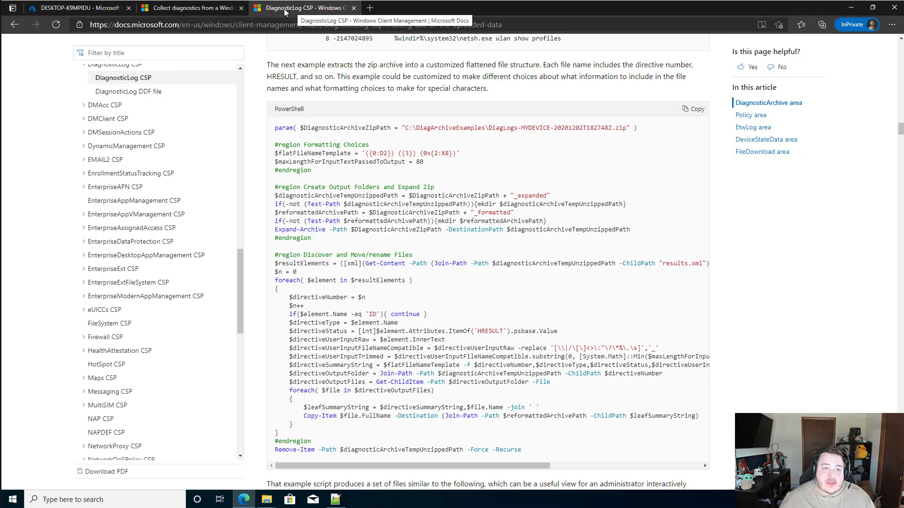
pyautogui.moveTo(294, 140)
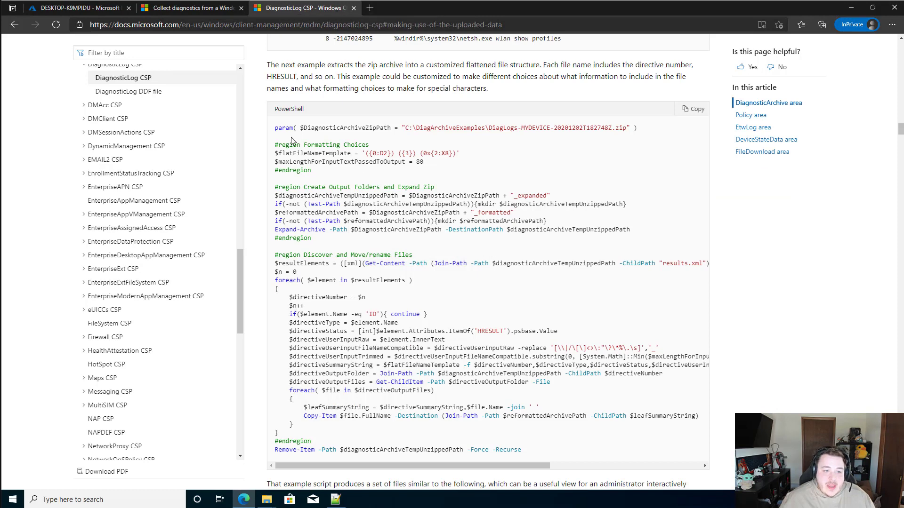
pyautogui.moveTo(284, 127); pyautogui.dragTo(591, 387)
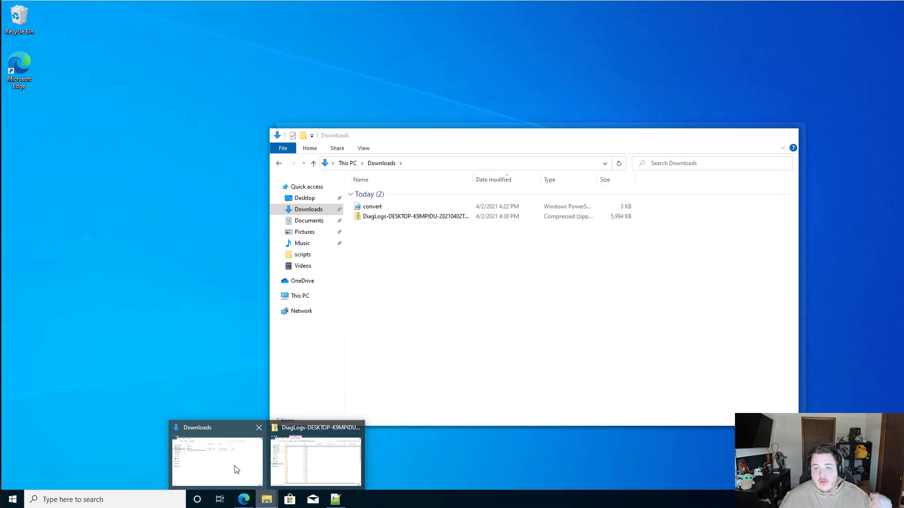
# Step: Open the convert script from Downloads with Edit with Notepad++
pyautogui.rightClick(372, 207)
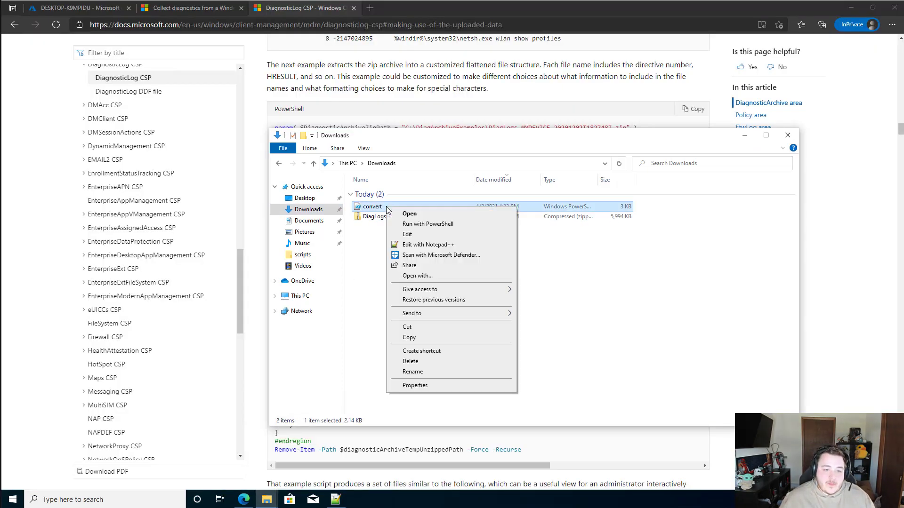
pyautogui.click(427, 245)
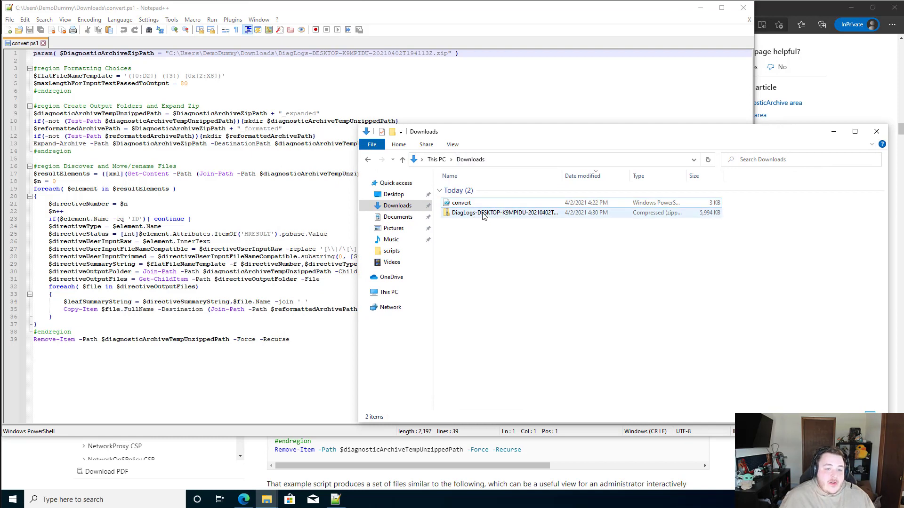
# Step: Select the DiagLogs zip and bring up its context menu to copy its path for convert.ps1
pyautogui.click(484, 213)
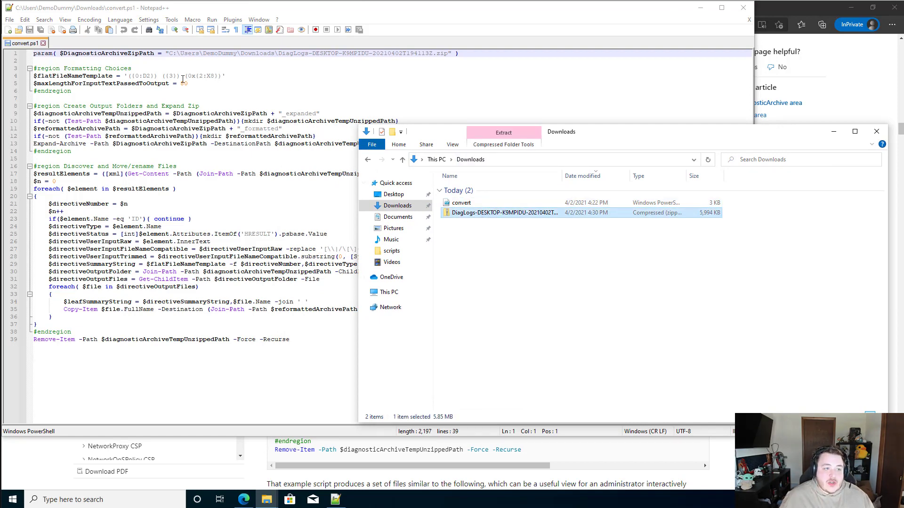
pyautogui.write('80')
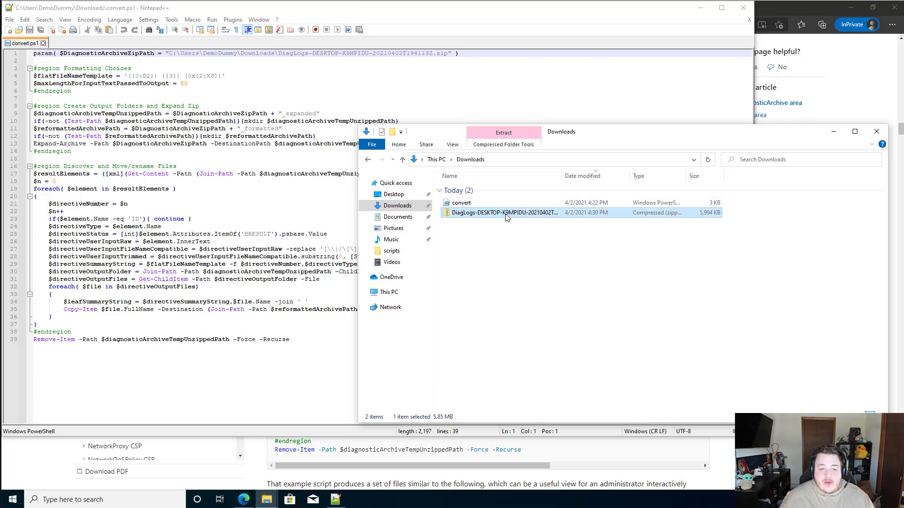
pyautogui.rightClick(503, 213)
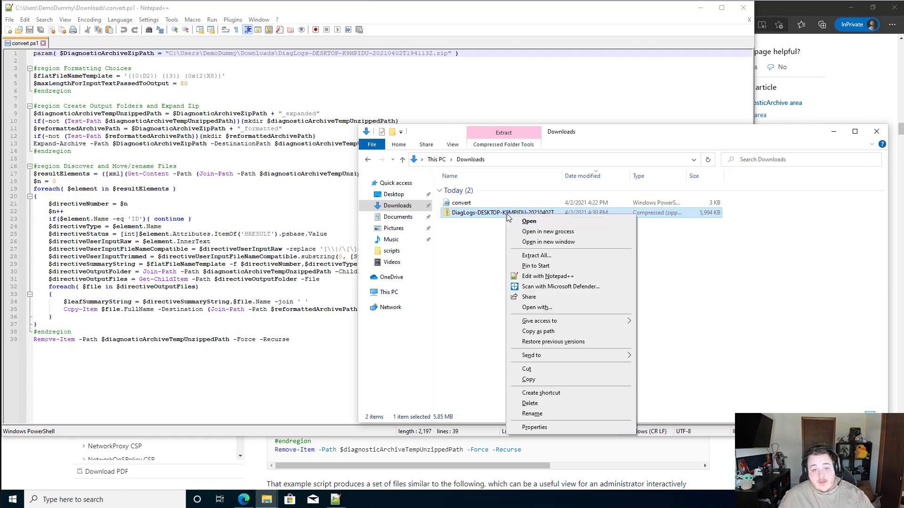
pyautogui.moveTo(580, 327)
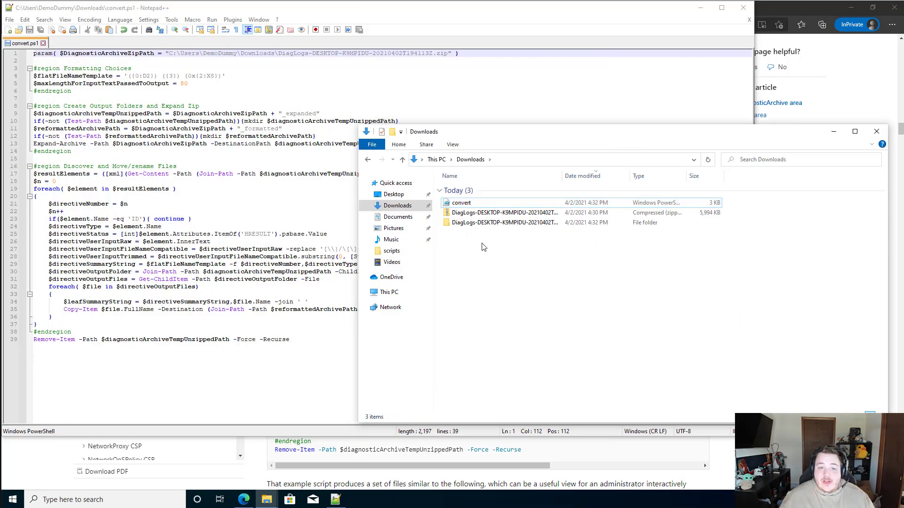
# Step: Open the DiagLogs _formatted folder and review its 71 named registry, command, event and ETL files
pyautogui.doubleClick(503, 222)
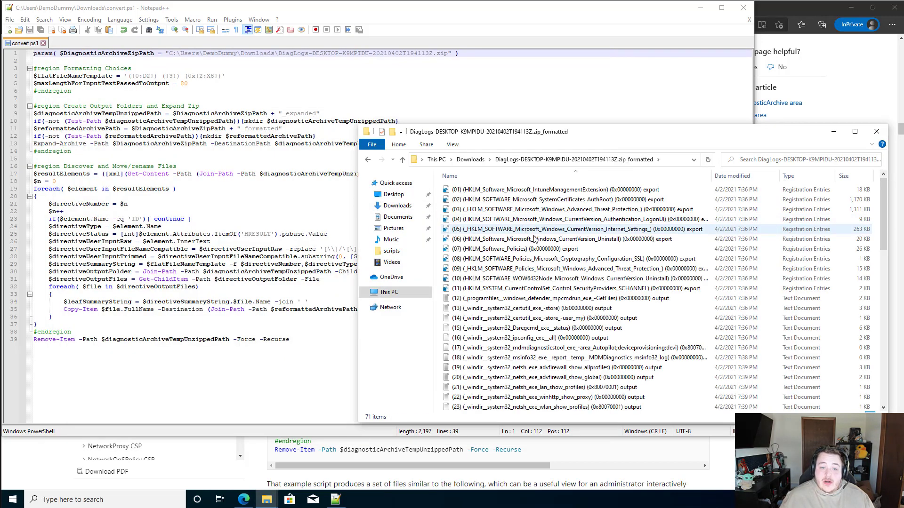
pyautogui.scroll(-3)
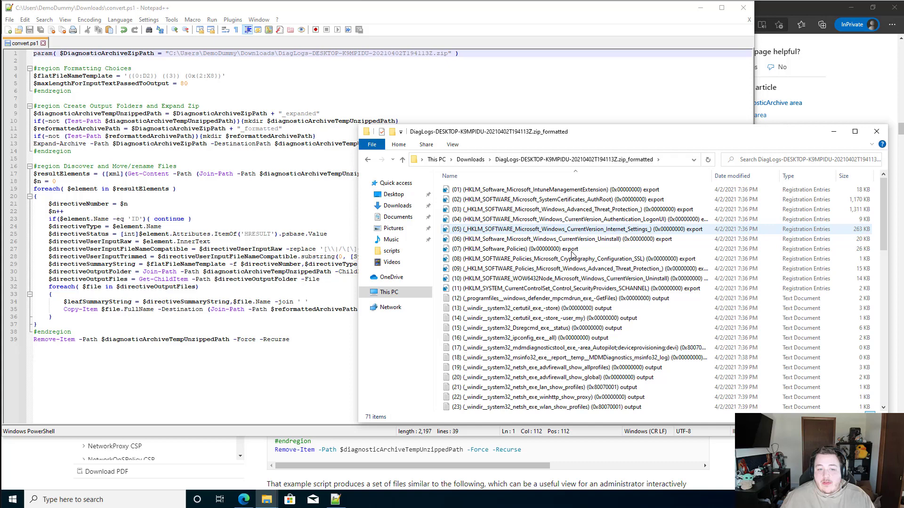
pyautogui.scroll(-3)
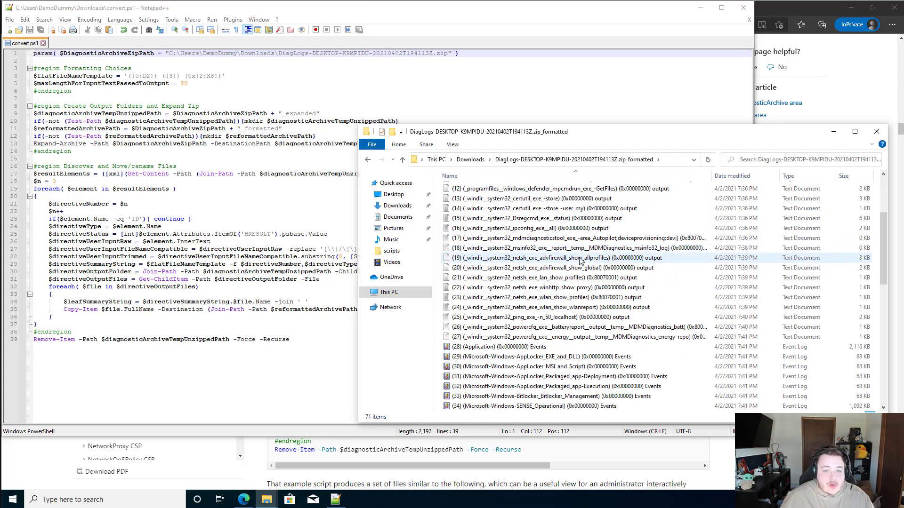
pyautogui.scroll(-3)
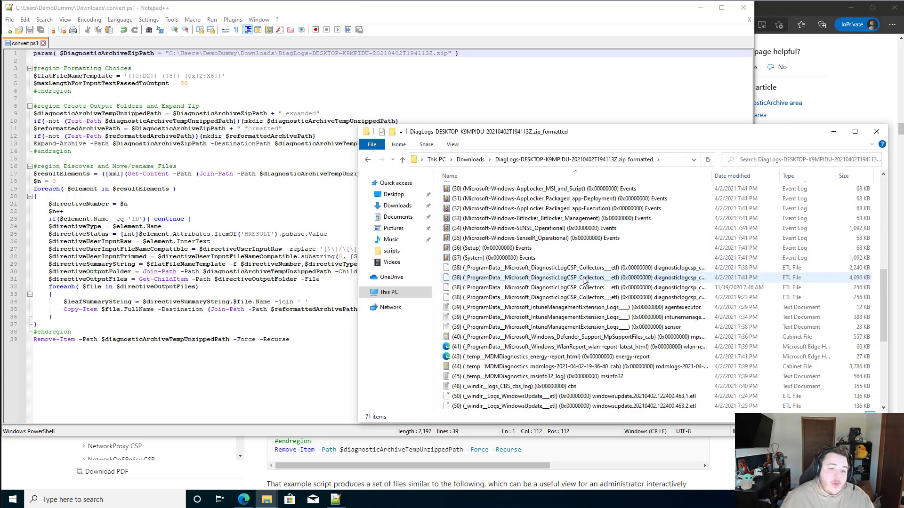
pyautogui.scroll(-3)
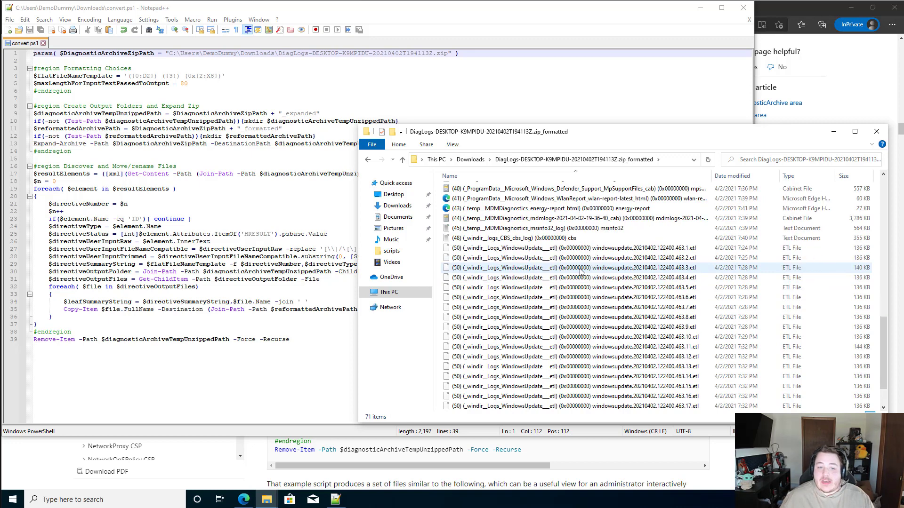
pyautogui.scroll(-3)
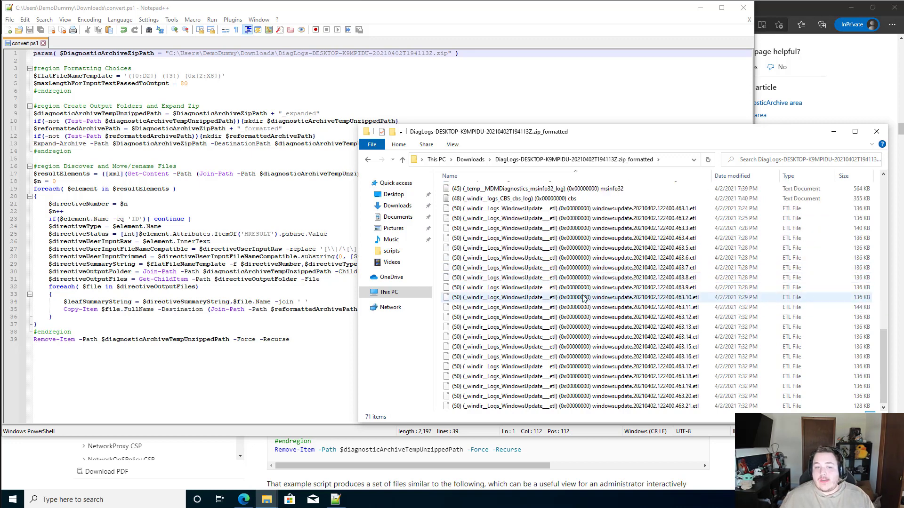